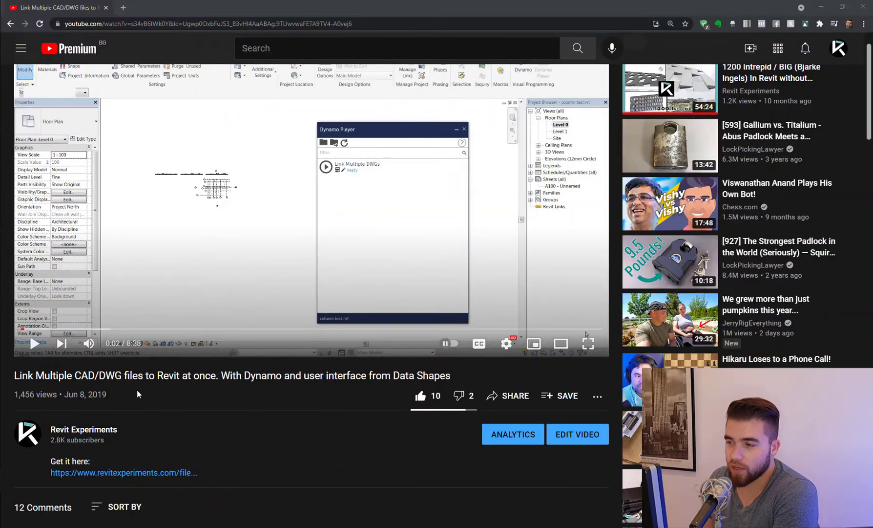
# Step: Scroll the video page to read the comment asking for one drafting view per CAD file
pyautogui.scroll(-3)
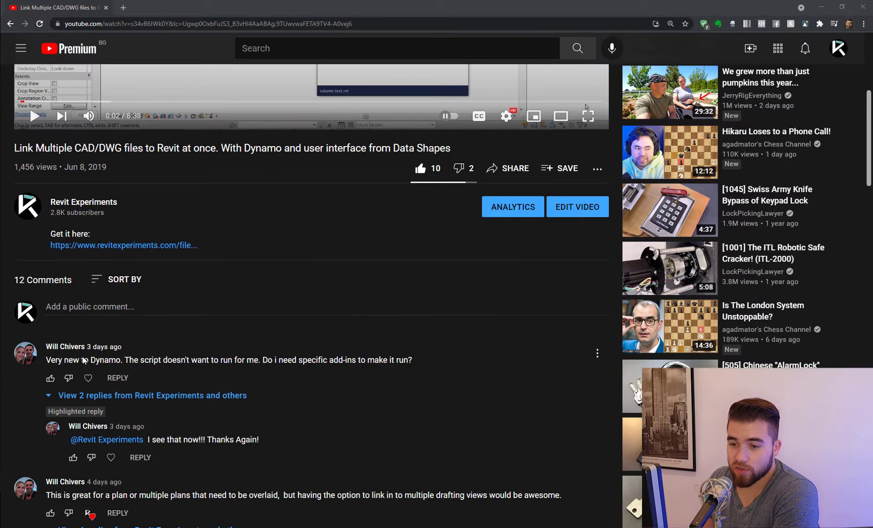
pyautogui.scroll(-3)
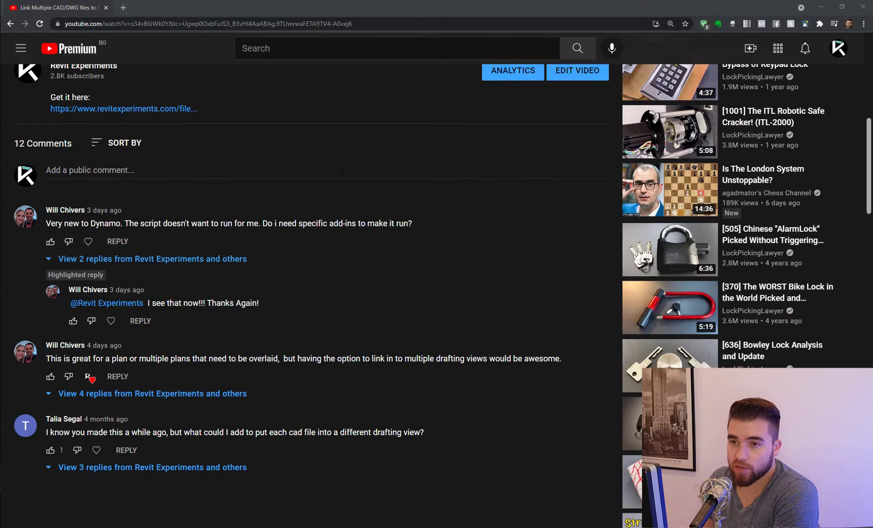
pyautogui.scroll(3)
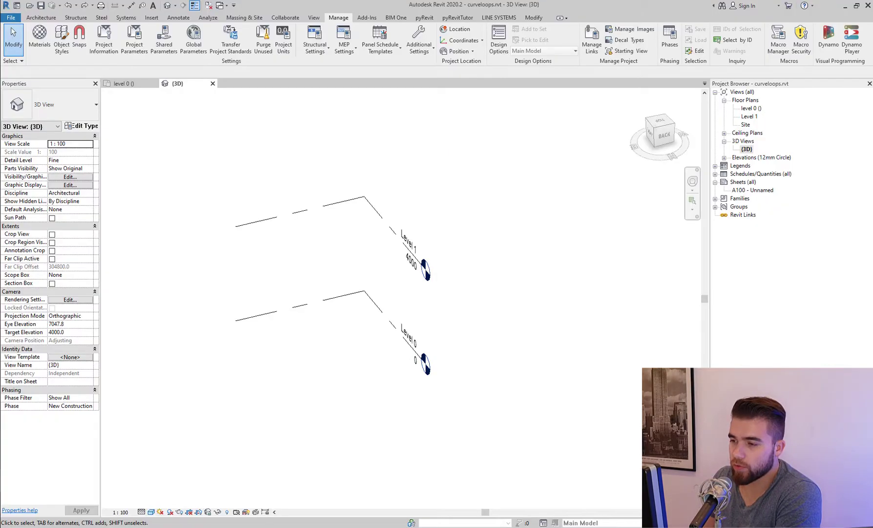
# Step: Open the level 0 floor plan from the Project Browser, then switch to the DWG folder in File Explorer
pyautogui.click(749, 109)
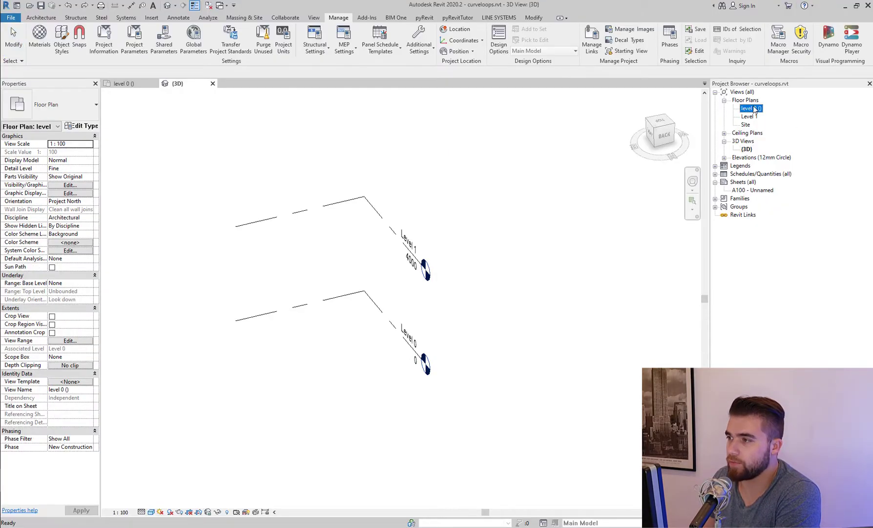
pyautogui.doubleClick(751, 107)
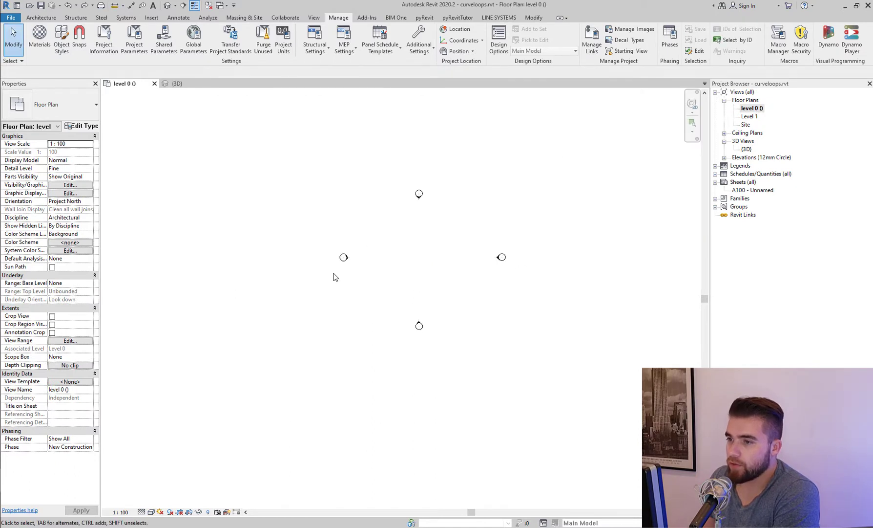
pyautogui.moveTo(624, 229)
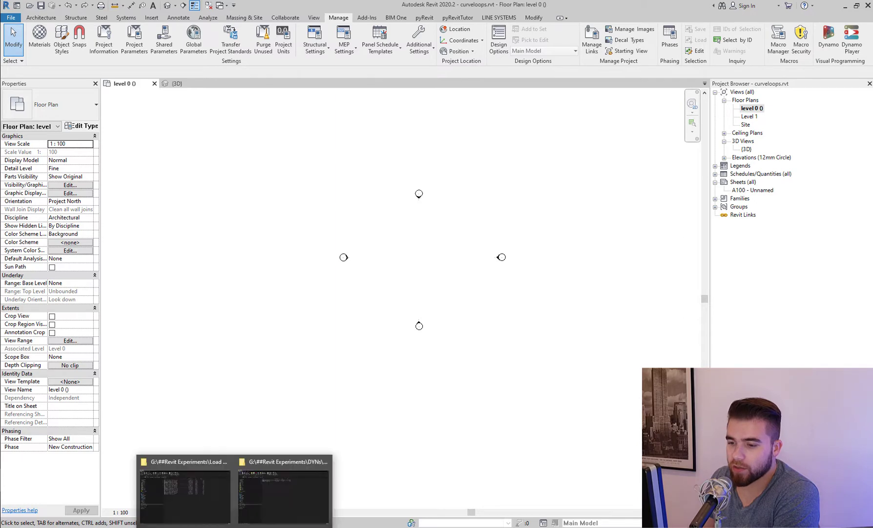
pyautogui.click(184, 490)
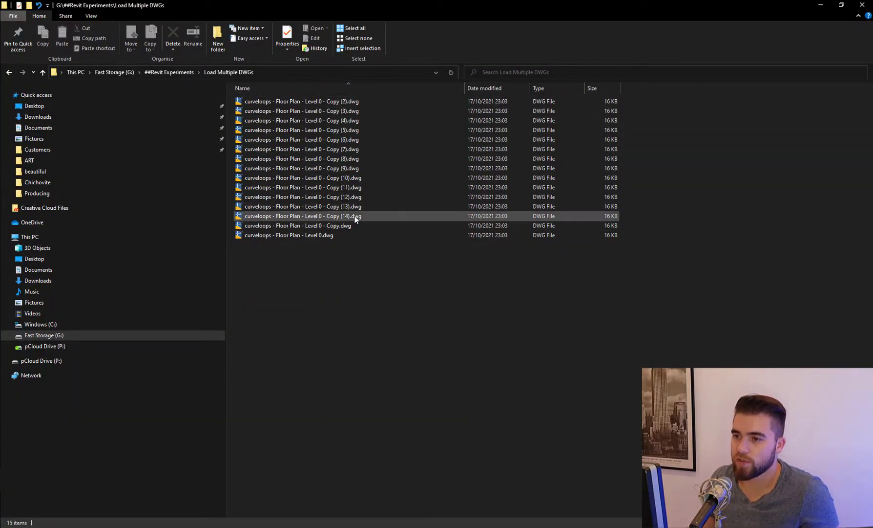
# Step: Select one of the fifteen level 0 floor plan DWG copies in the Load Multiple DWGs folder
pyautogui.click(301, 216)
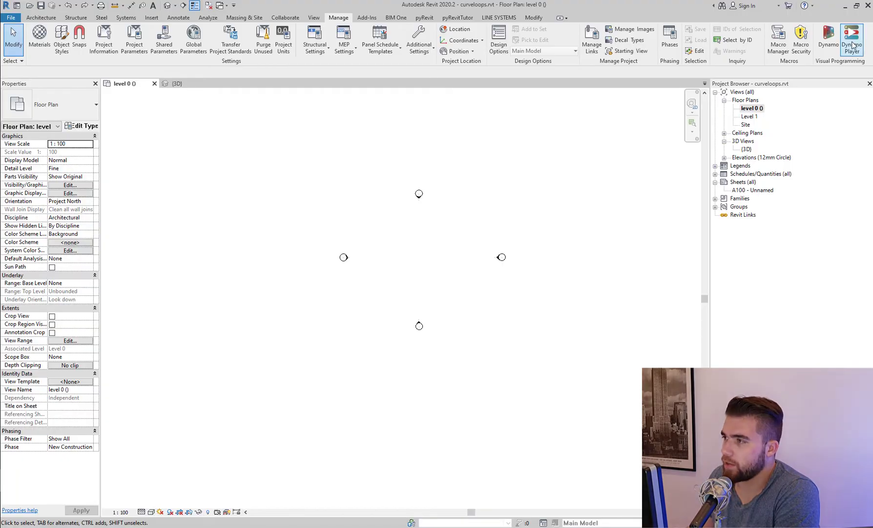
pyautogui.moveTo(352, 297)
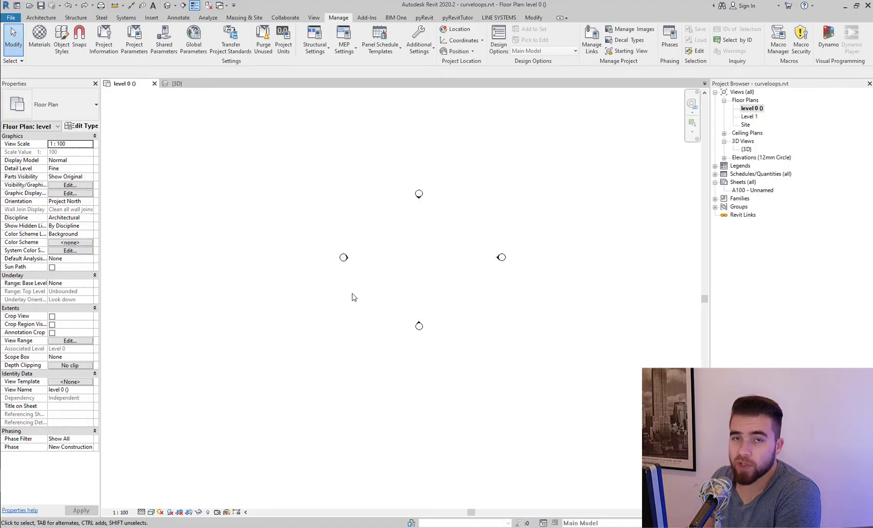
# Step: Open Dynamo Player from Manage and cancel the Browse For Folder dialog without changing folders
pyautogui.click(851, 38)
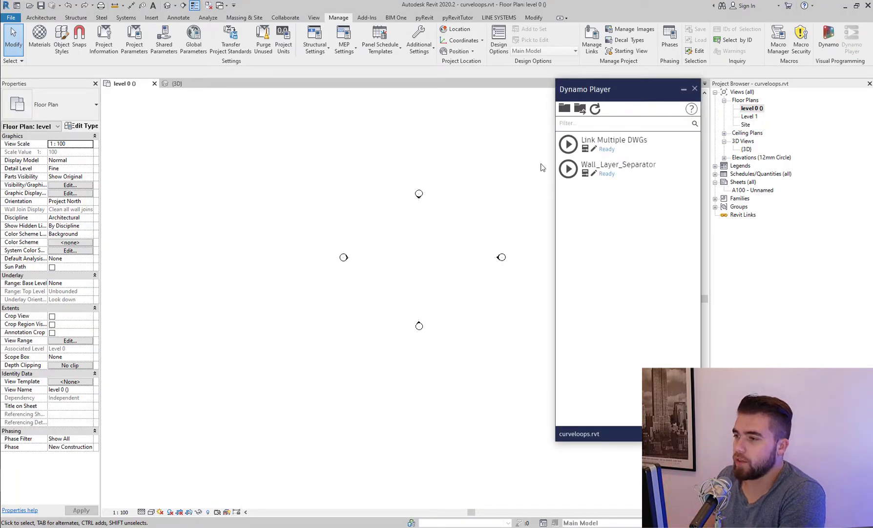
pyautogui.moveTo(565, 108)
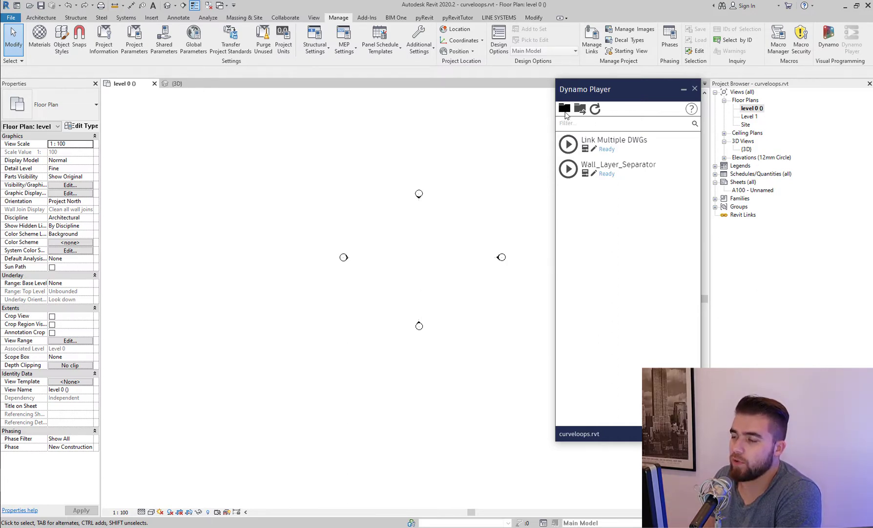
pyautogui.click(564, 109)
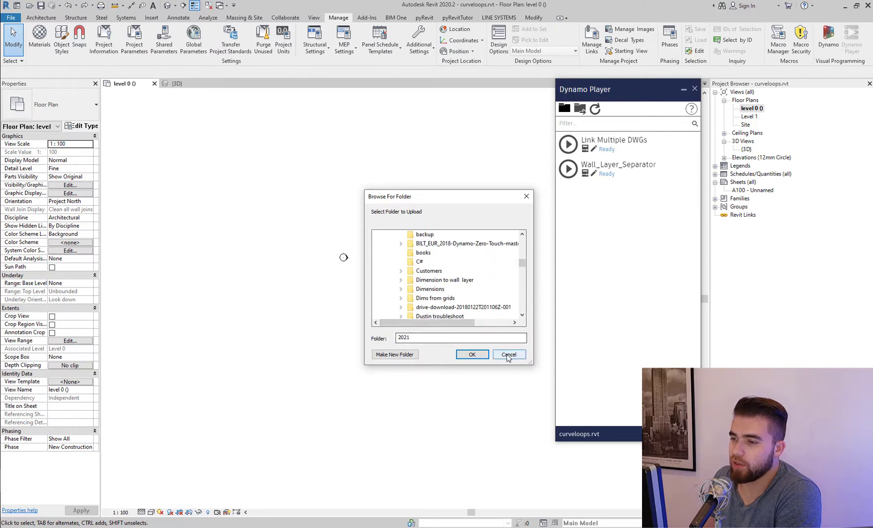
pyautogui.click(508, 353)
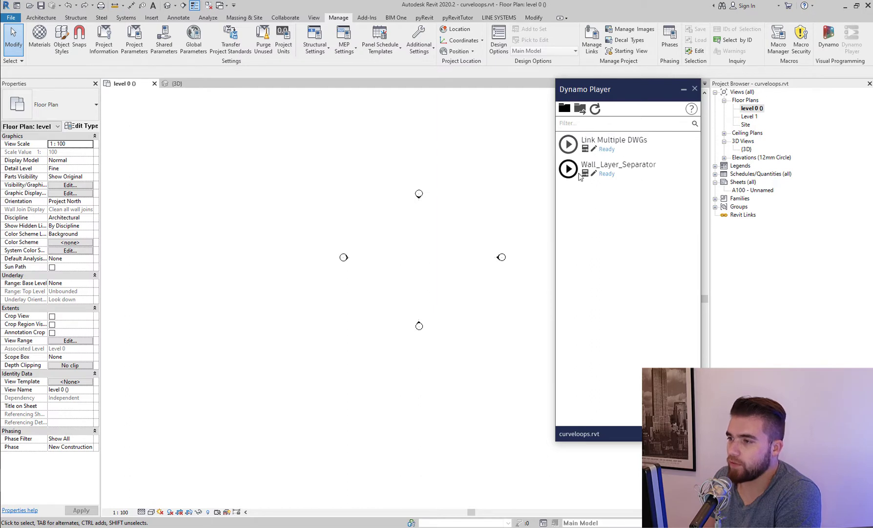
pyautogui.moveTo(629, 194)
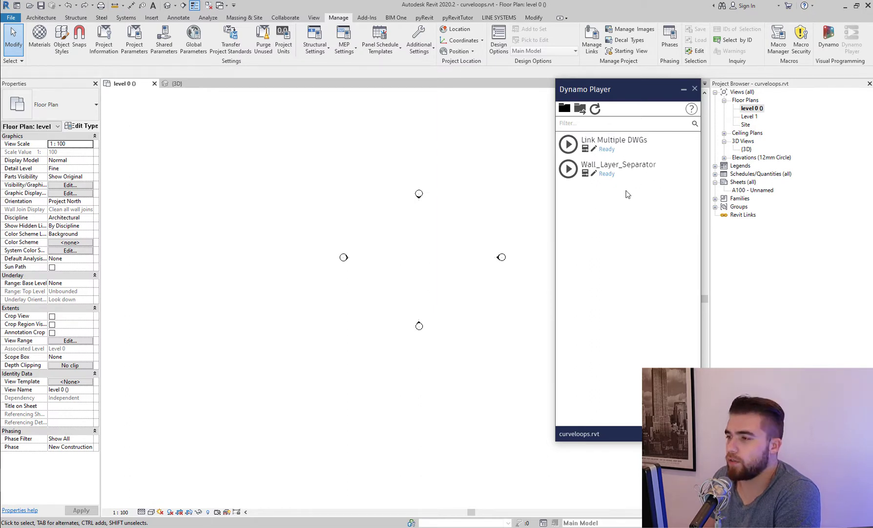
pyautogui.moveTo(634, 185)
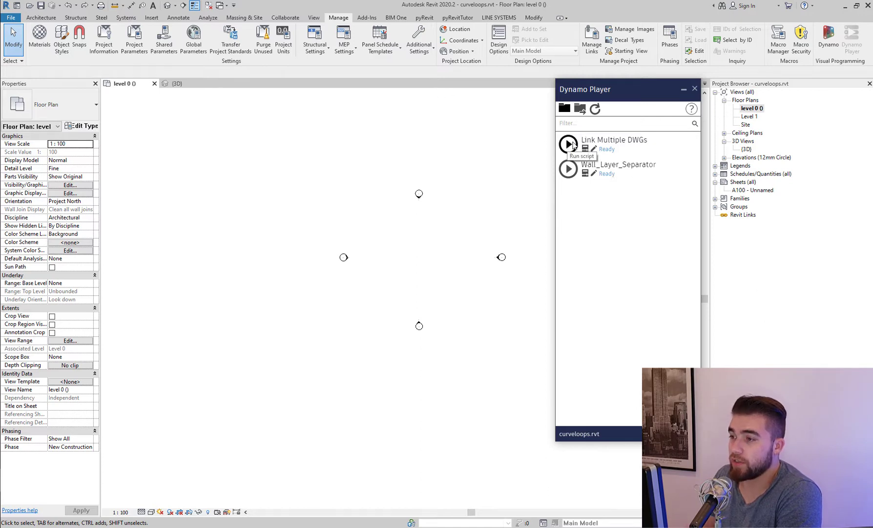
# Step: Run the Link Multiple DWGs script so its link-options form appears
pyautogui.click(568, 144)
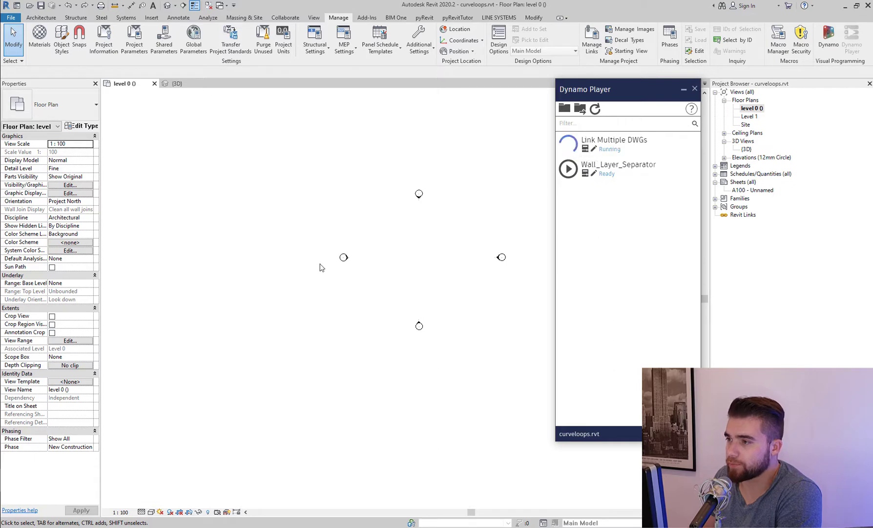
pyautogui.moveTo(329, 257)
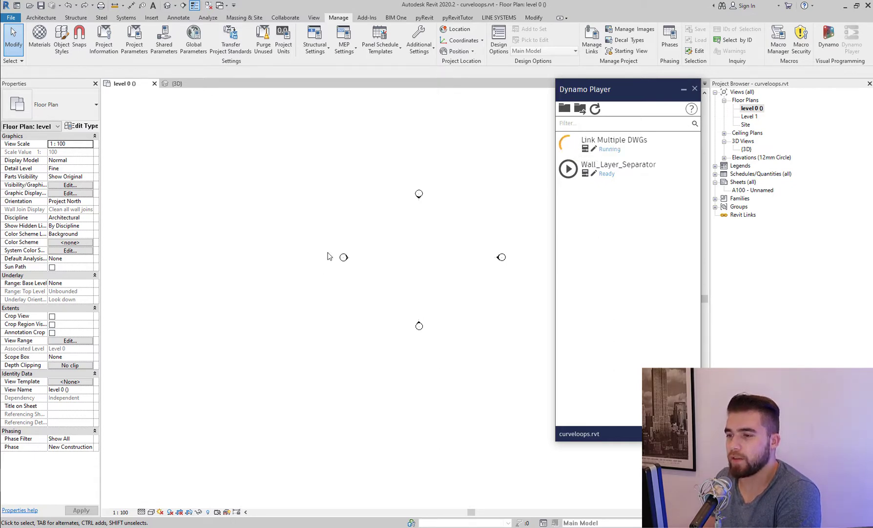
pyautogui.click(569, 143)
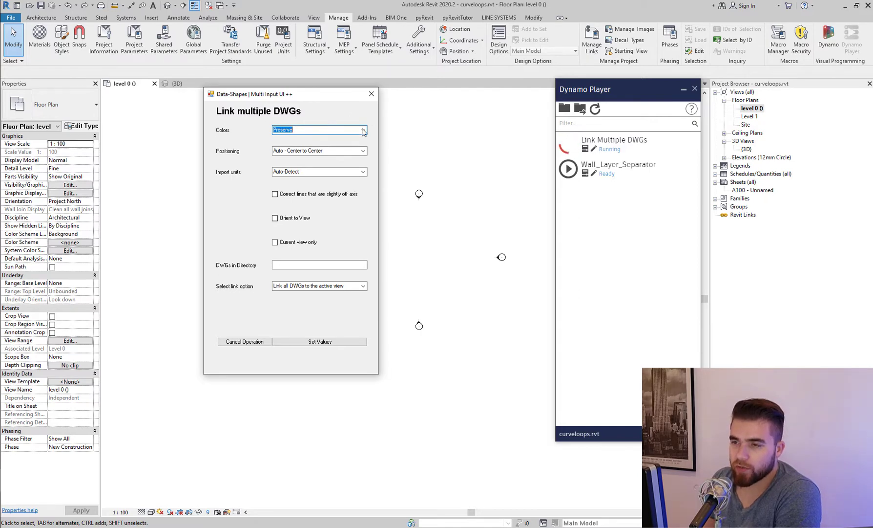
pyautogui.moveTo(355, 111)
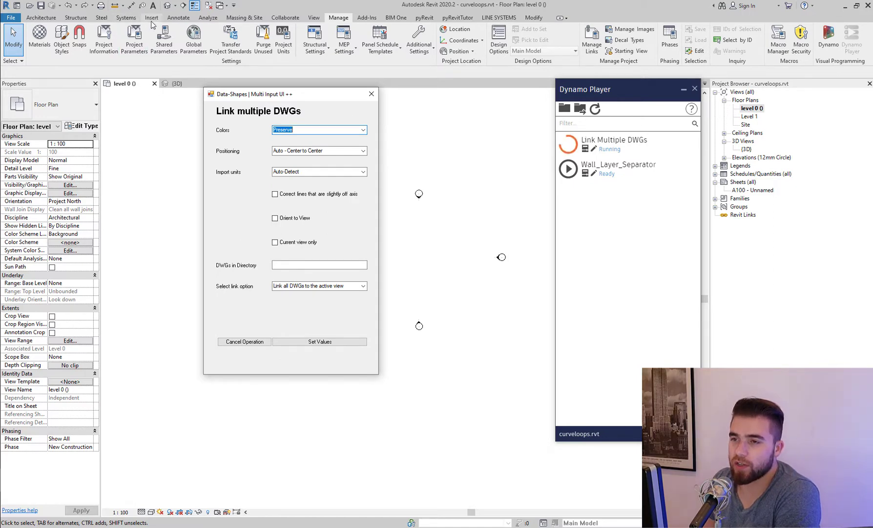
# Step: Set colours to Preserve, import units to millimeter and Orient to View, ready for the DWG folder path
pyautogui.click(364, 130)
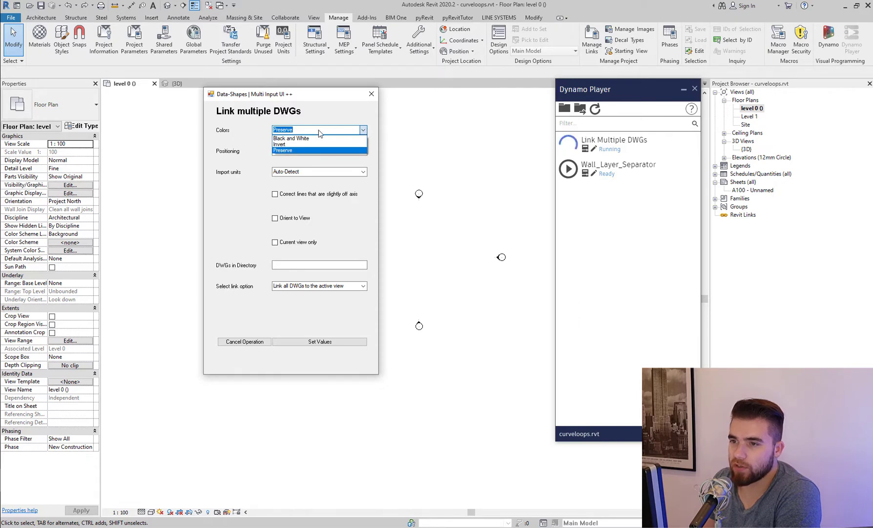
pyautogui.moveTo(309, 145)
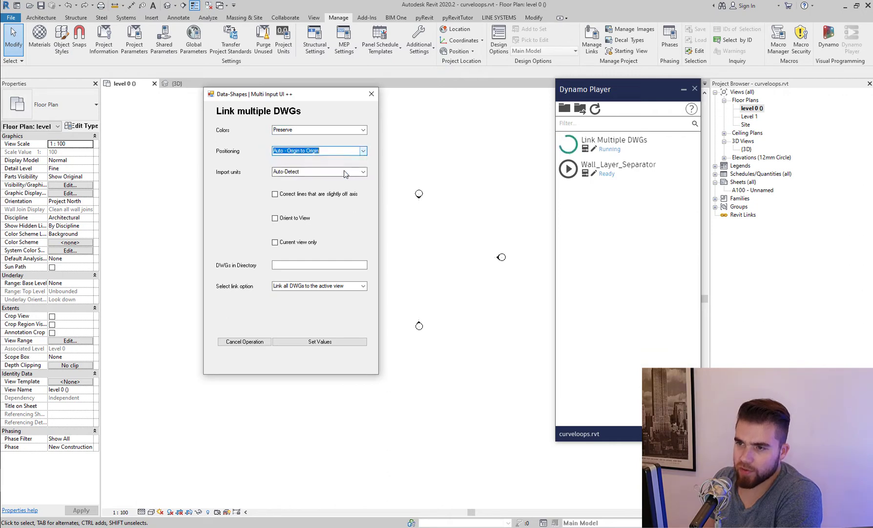
pyautogui.click(362, 172)
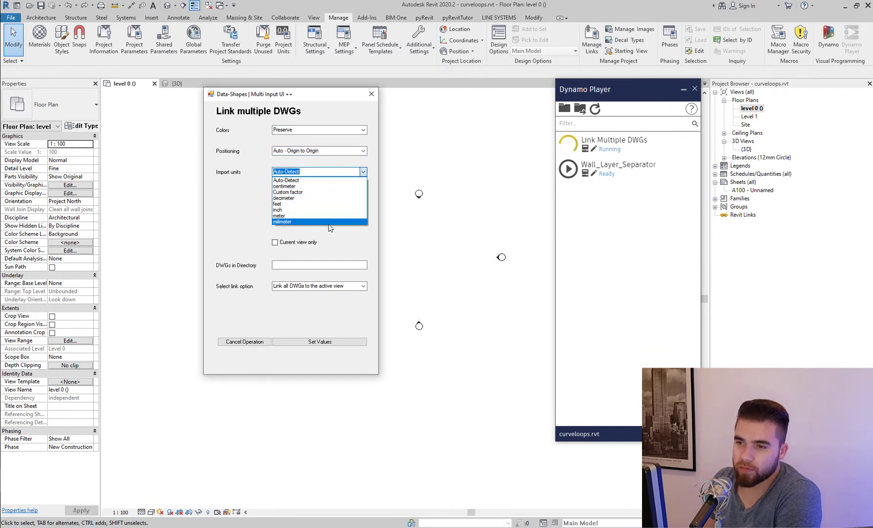
pyautogui.click(283, 222)
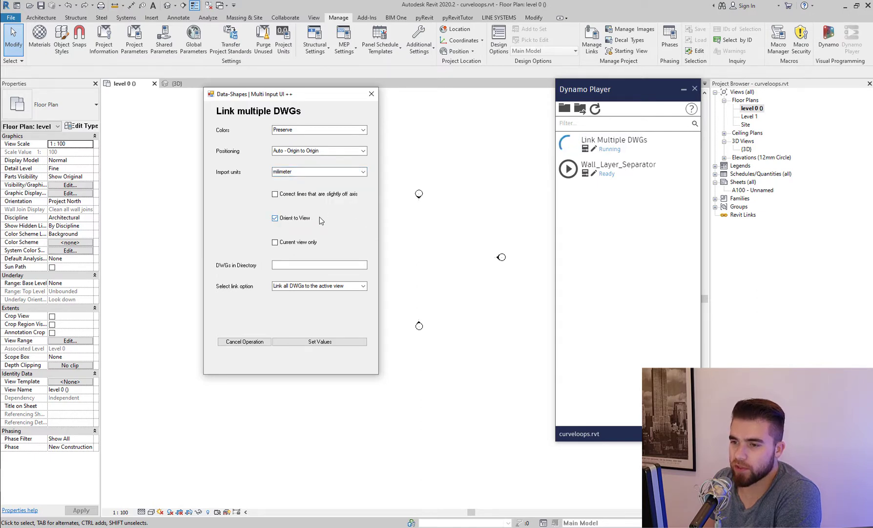
pyautogui.click(275, 193)
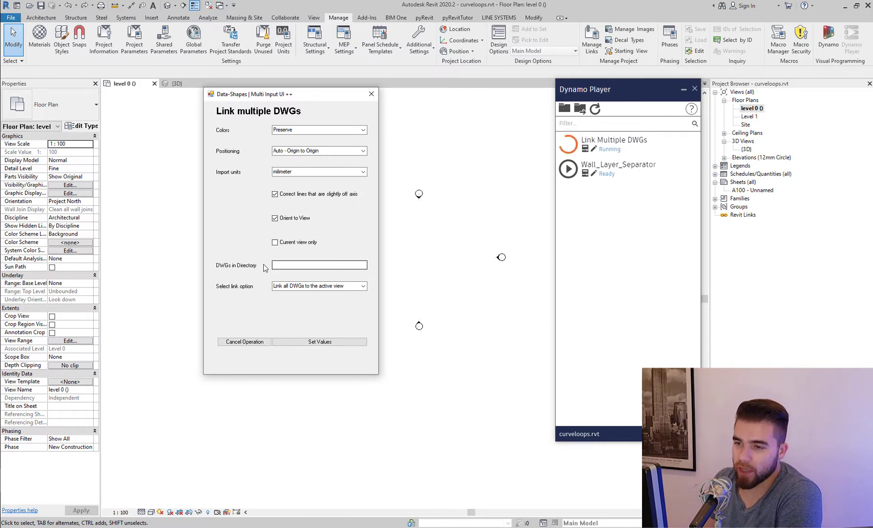
pyautogui.click(320, 265)
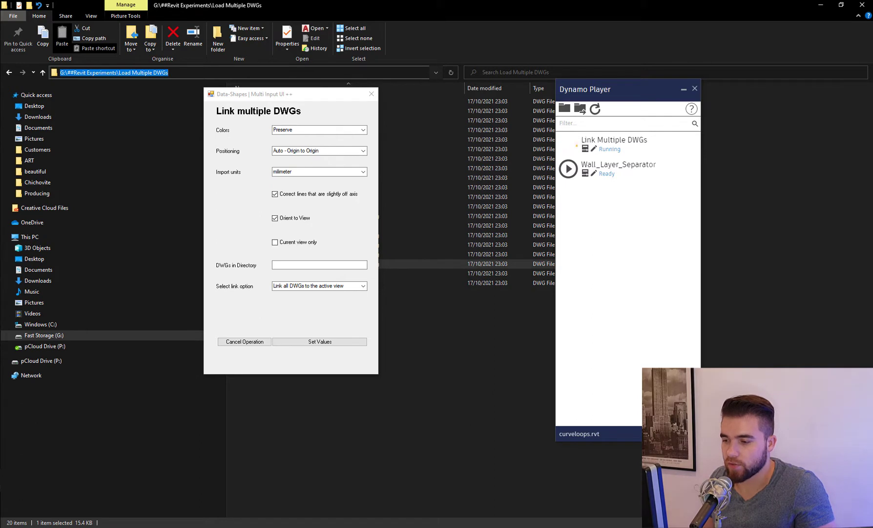
# Step: Enter the 'Revit Experiments\Load Multiple DWGs' folder path as the DWGs in Directory
pyautogui.write('##Revit Experiments\\Load Multiple DWGs')
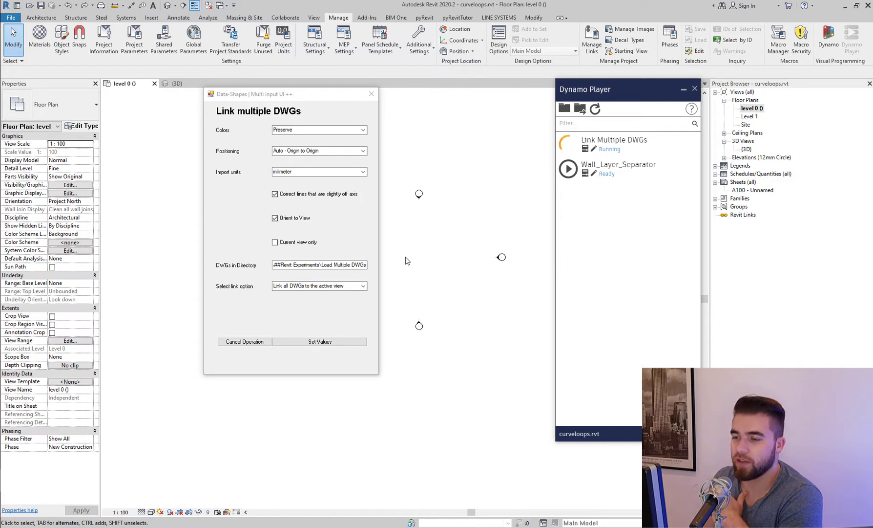
# Step: Keep 'Link all DWGs to the active view' and run Set Values to link the DWGs into level 0
pyautogui.click(319, 285)
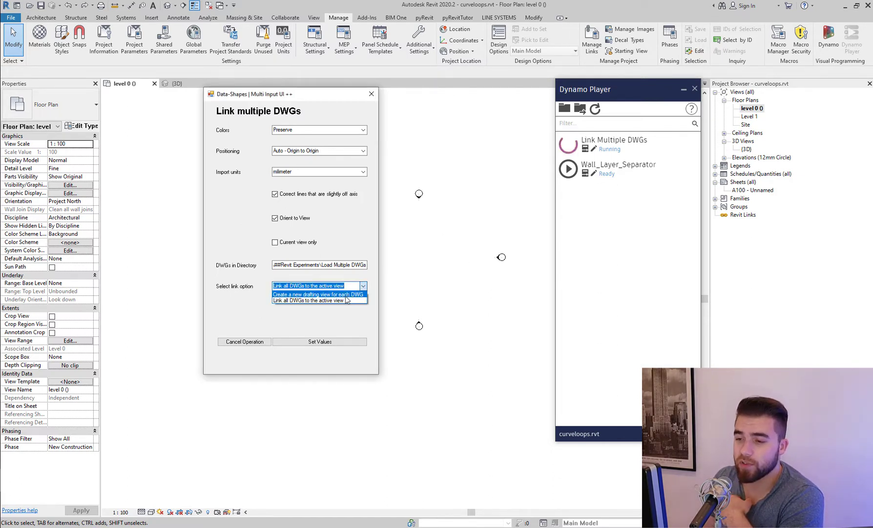
pyautogui.click(318, 294)
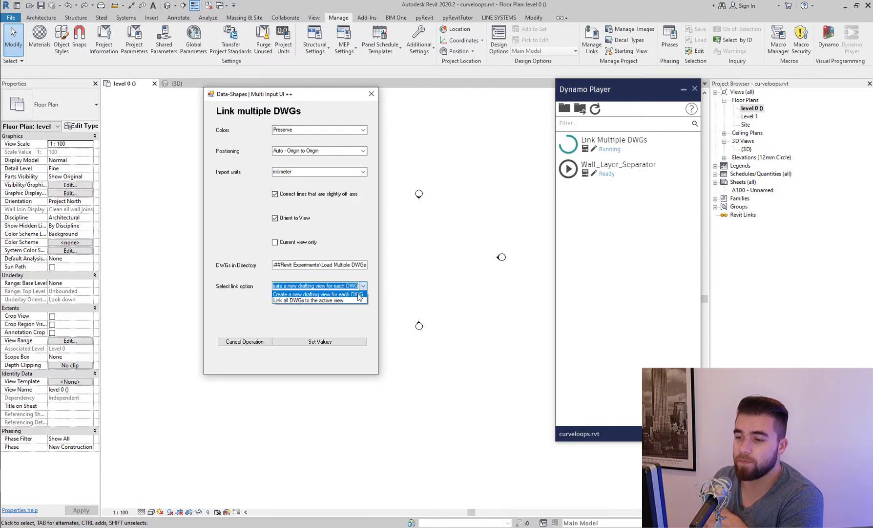
pyautogui.click(316, 300)
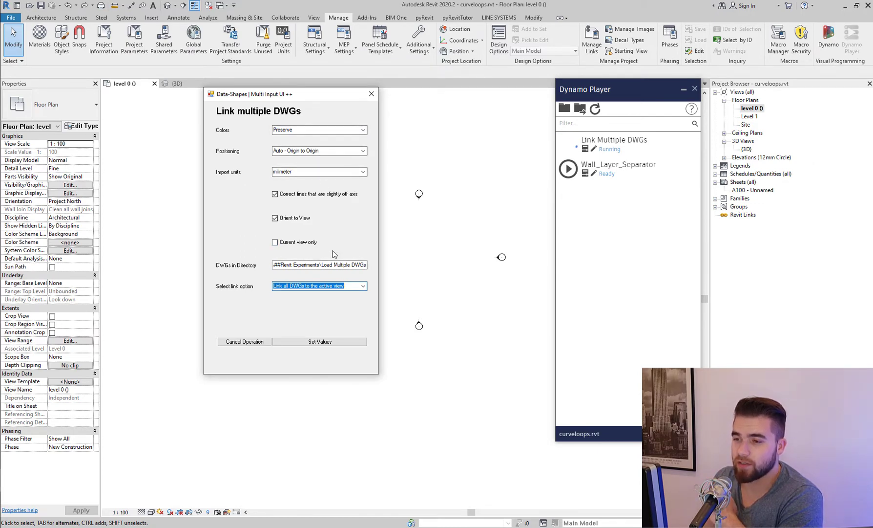
pyautogui.click(319, 341)
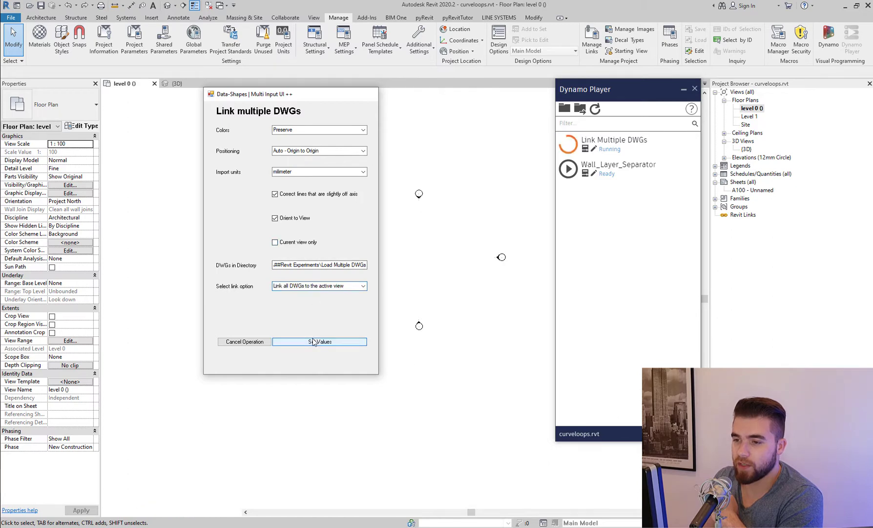
pyautogui.click(320, 342)
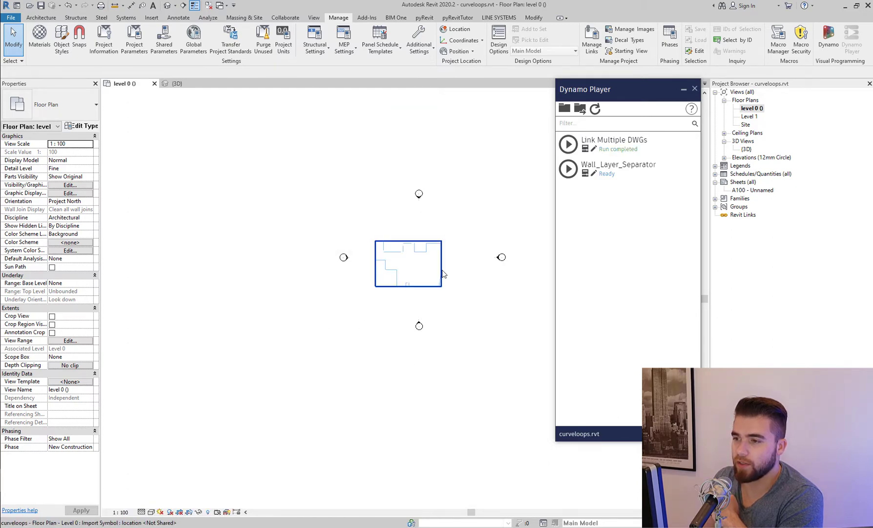
# Step: Select the linked DWG in the plan, then open the {3D} view and select a linked drawing
pyautogui.click(408, 264)
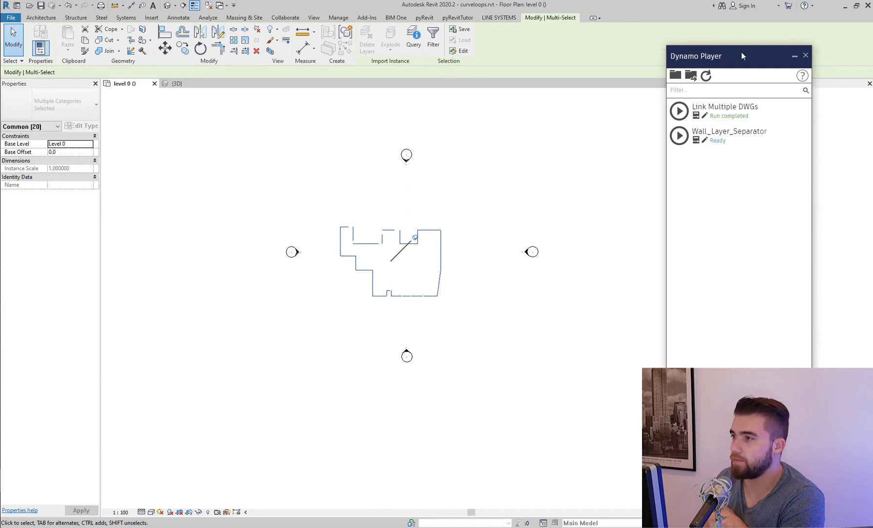
pyautogui.click(177, 83)
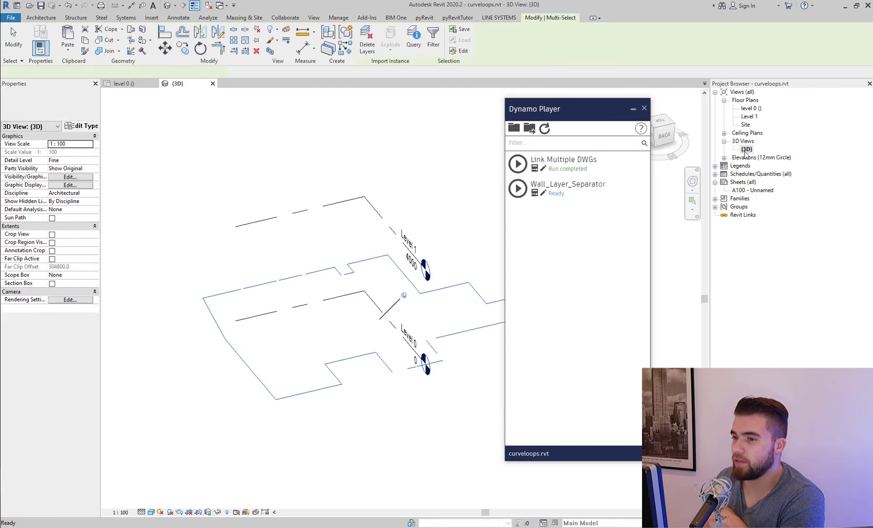
pyautogui.click(338, 17)
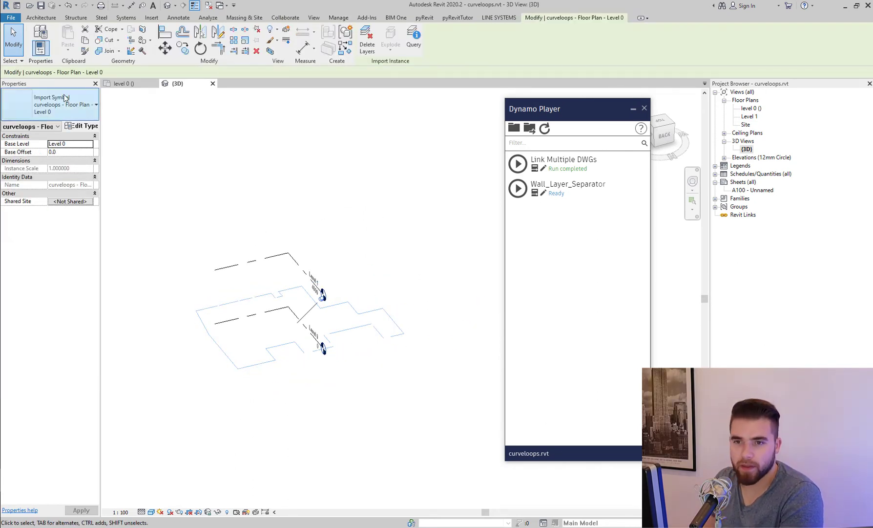
pyautogui.moveTo(84, 117)
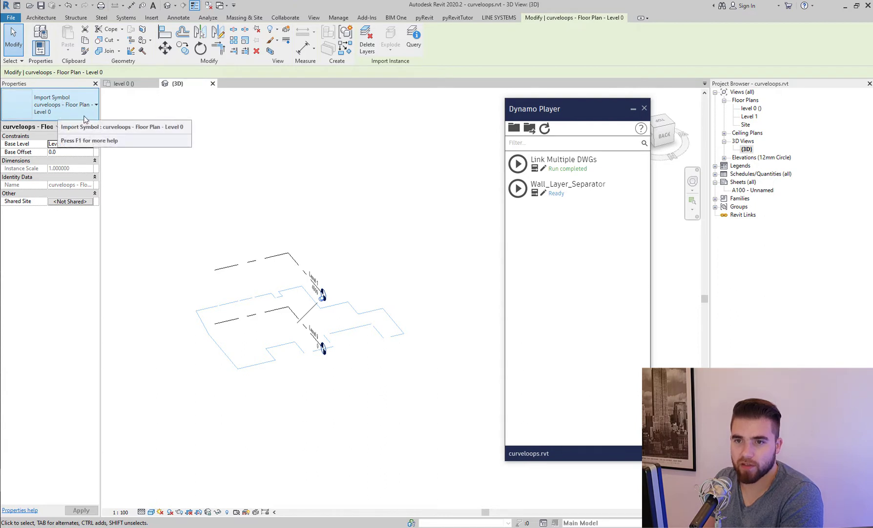
pyautogui.moveTo(403, 284)
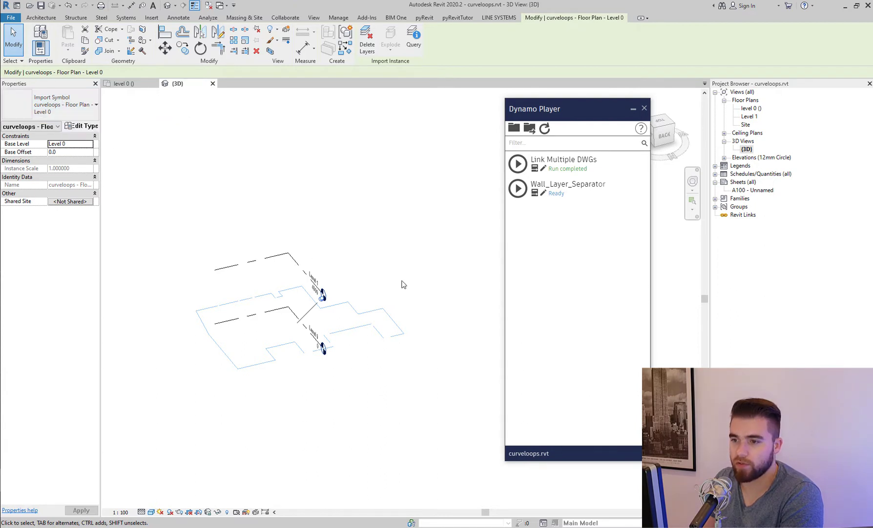
# Step: Inspect the linked imports' properties in 3D, then clear the selection
pyautogui.click(338, 18)
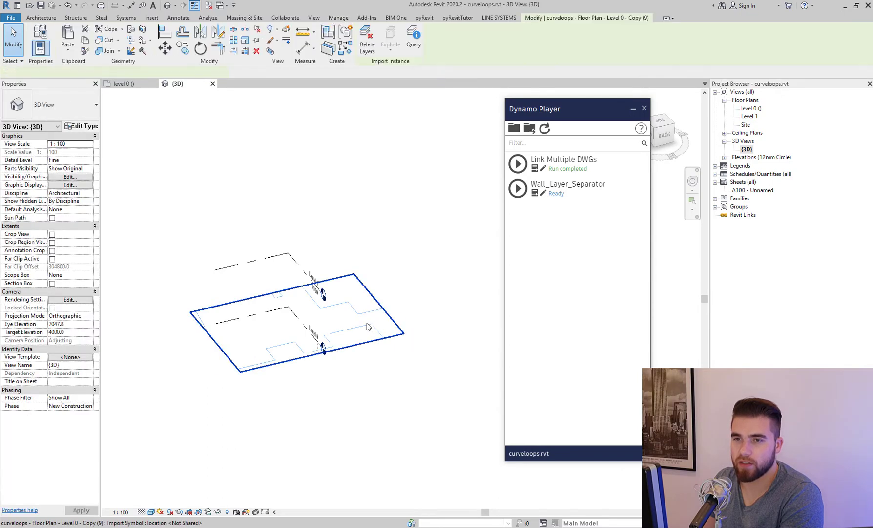
pyautogui.click(338, 18)
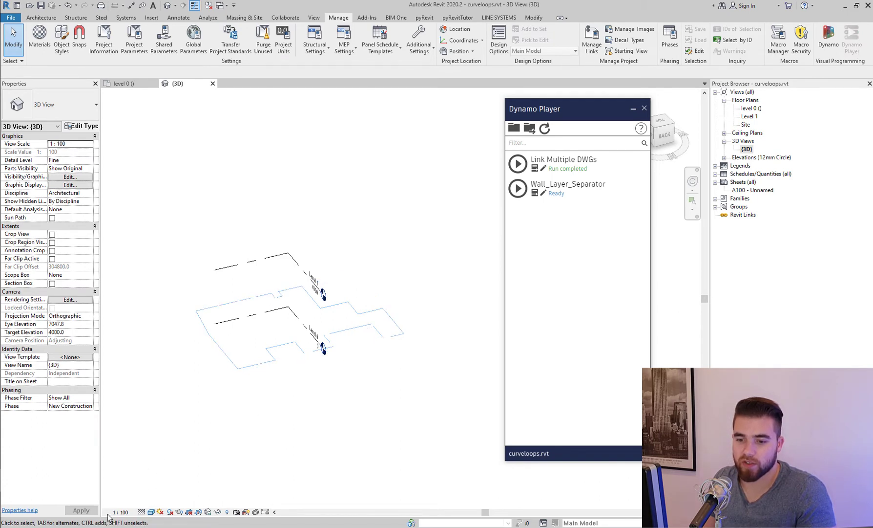
pyautogui.click(366, 333)
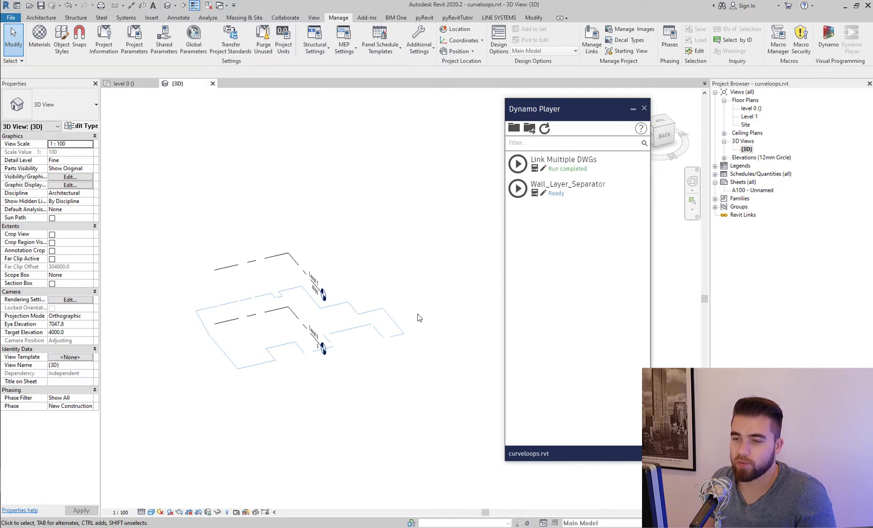
pyautogui.click(73, 5)
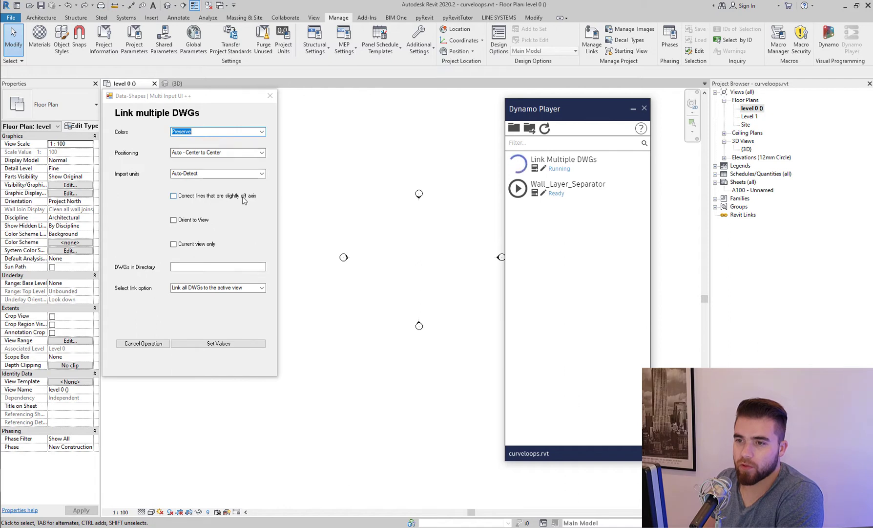
# Step: Set positioning Origin to Origin, Current view only, millimeter units, and run Set Values again
pyautogui.click(217, 152)
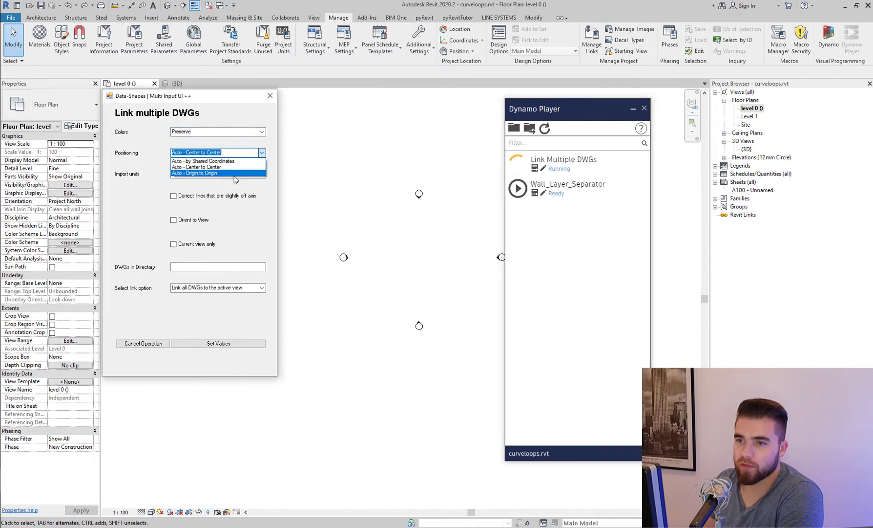
pyautogui.click(195, 173)
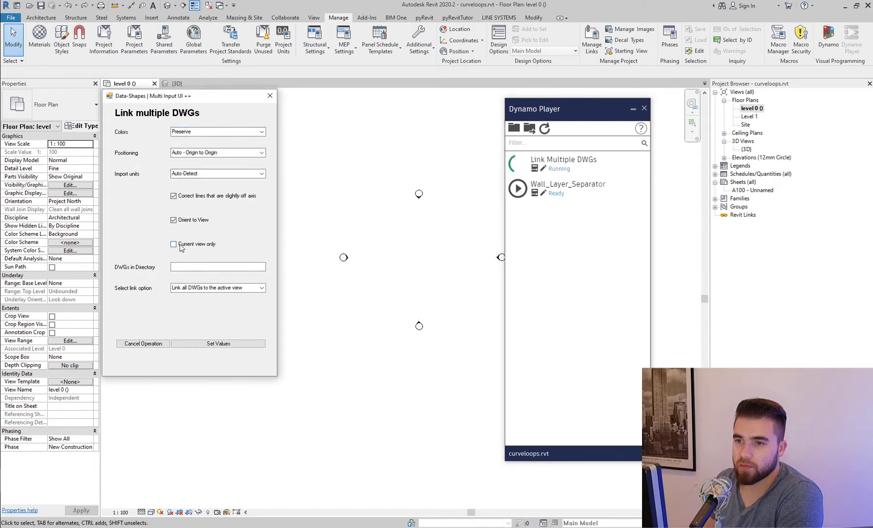
pyautogui.click(173, 245)
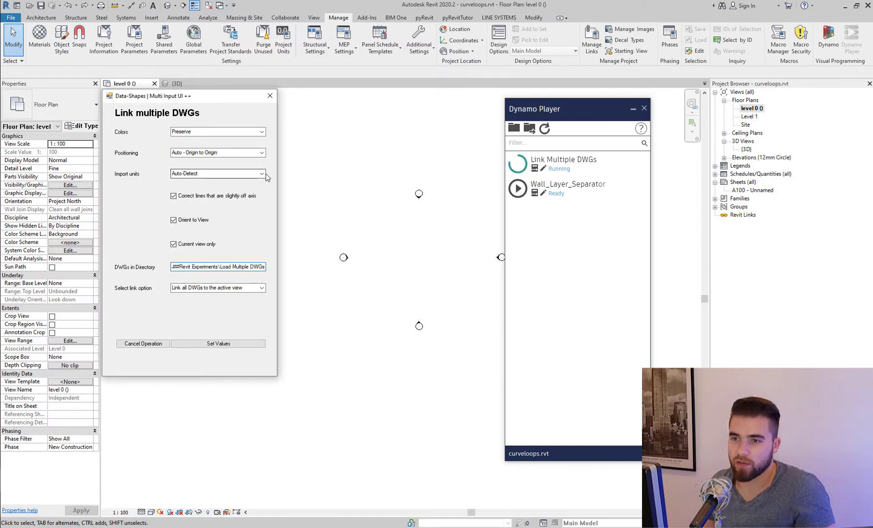
pyautogui.click(217, 173)
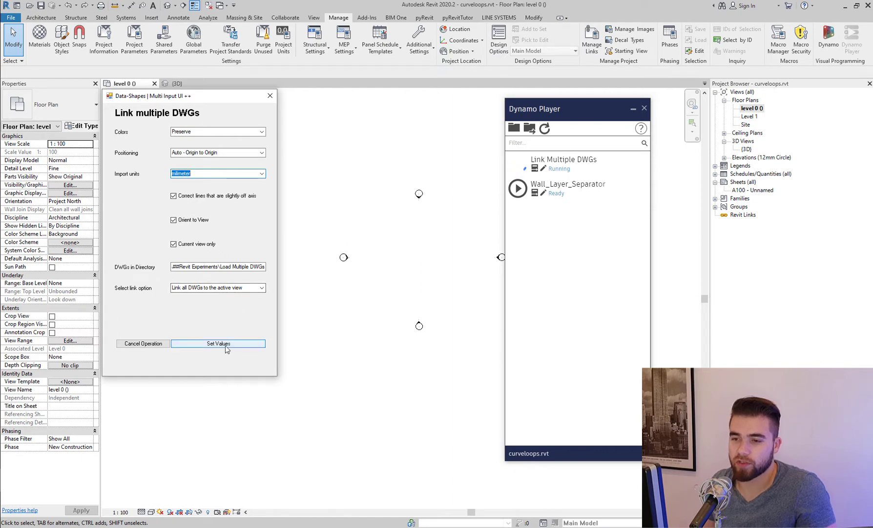
pyautogui.click(218, 342)
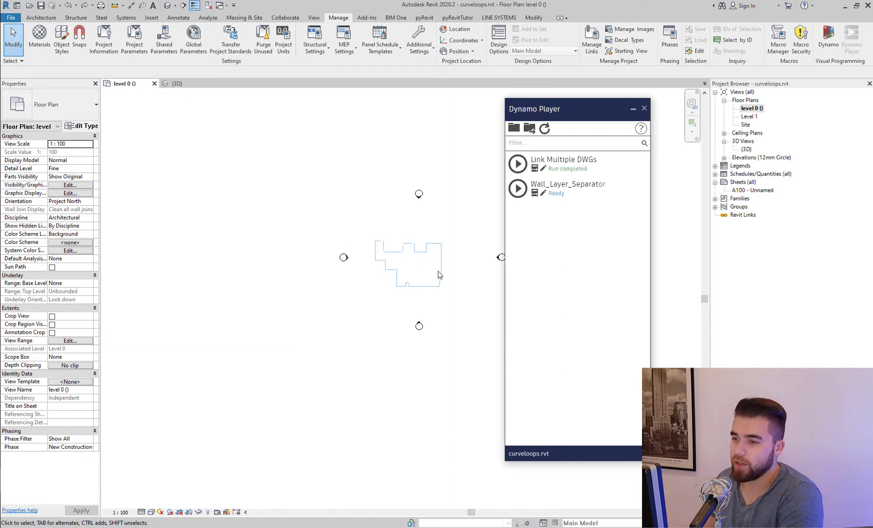
# Step: Select and delete the linked DWG instances from the level 0 plan
pyautogui.click(415, 262)
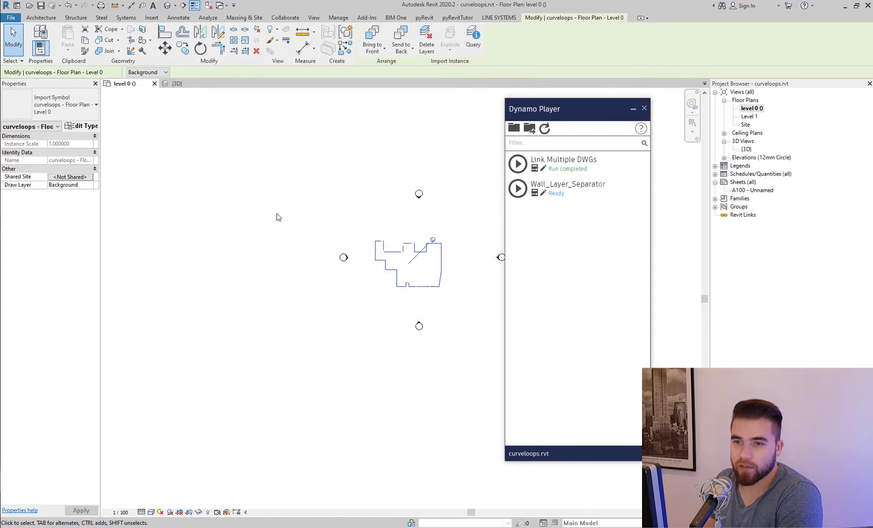
pyautogui.moveTo(86, 195)
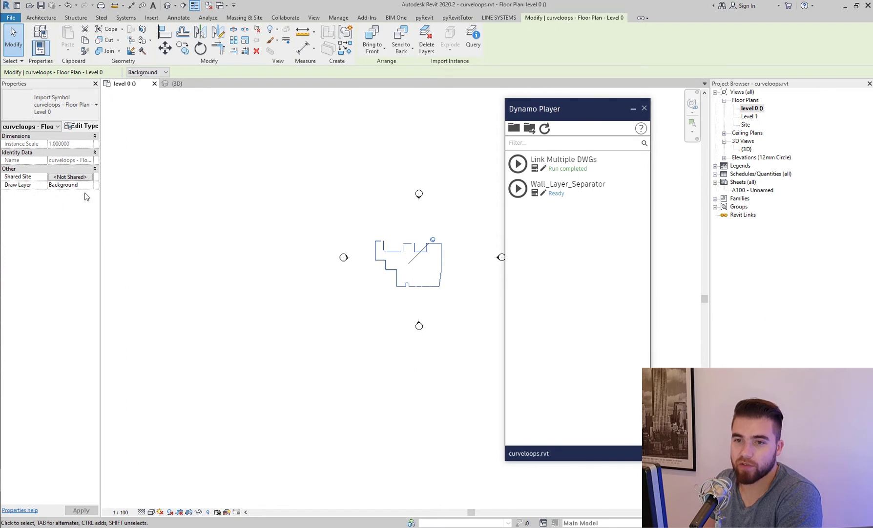
pyautogui.click(63, 185)
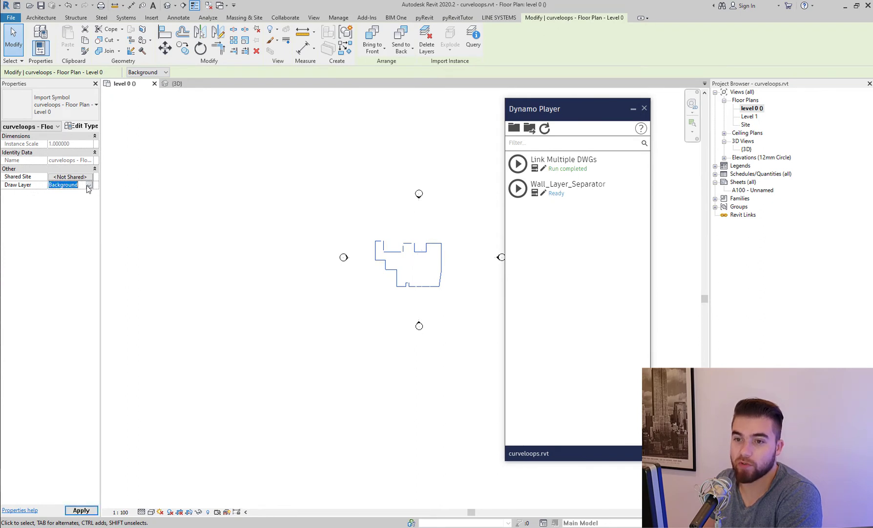
pyautogui.click(338, 17)
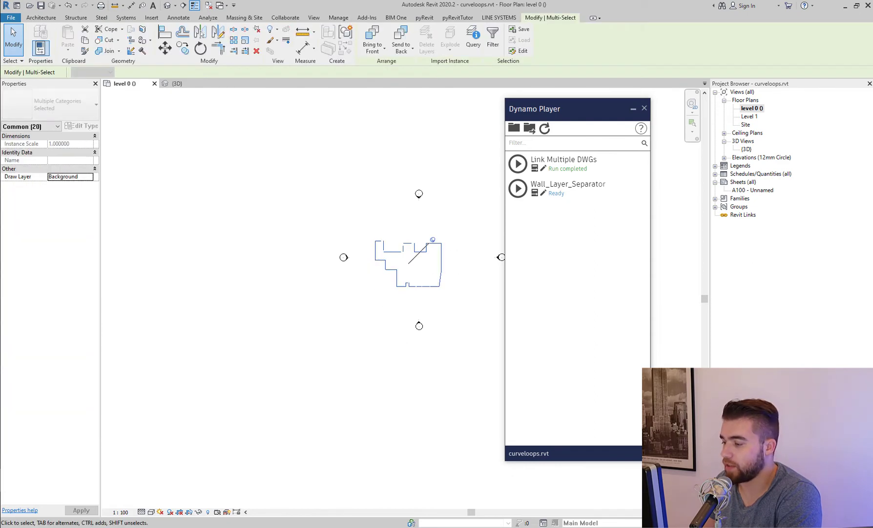
# Step: Check the 3D view, then return to the now-empty level 0 floor plan
pyautogui.click(177, 83)
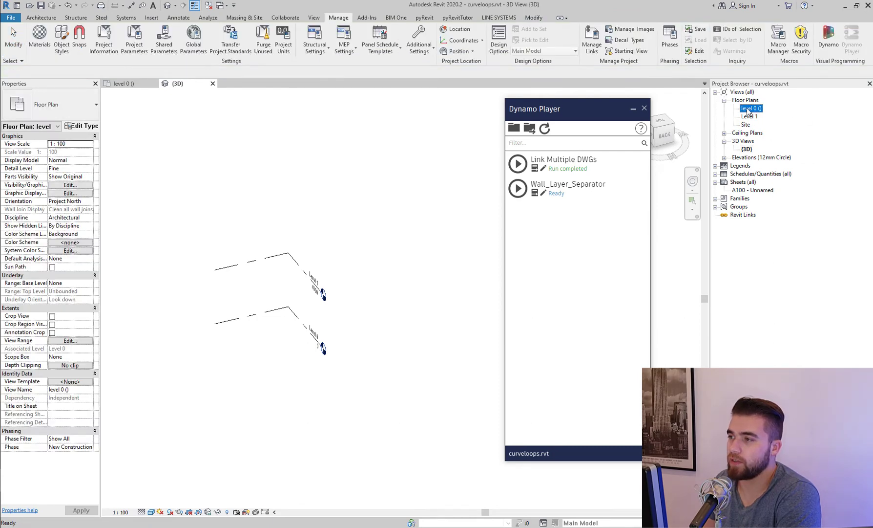
pyautogui.doubleClick(751, 107)
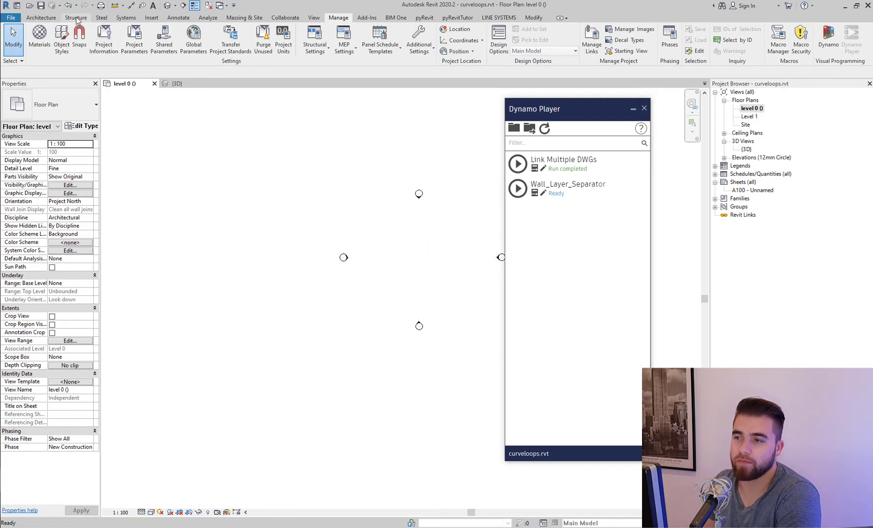
# Step: Run Link Multiple DWGs with the DWG folder, millimeter units, origin to origin, new drafting view per DWG
pyautogui.click(518, 163)
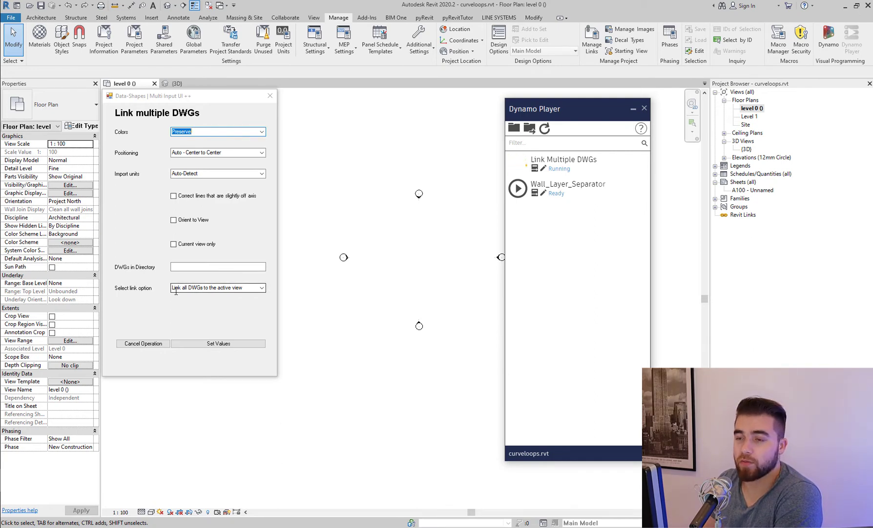
pyautogui.click(217, 267)
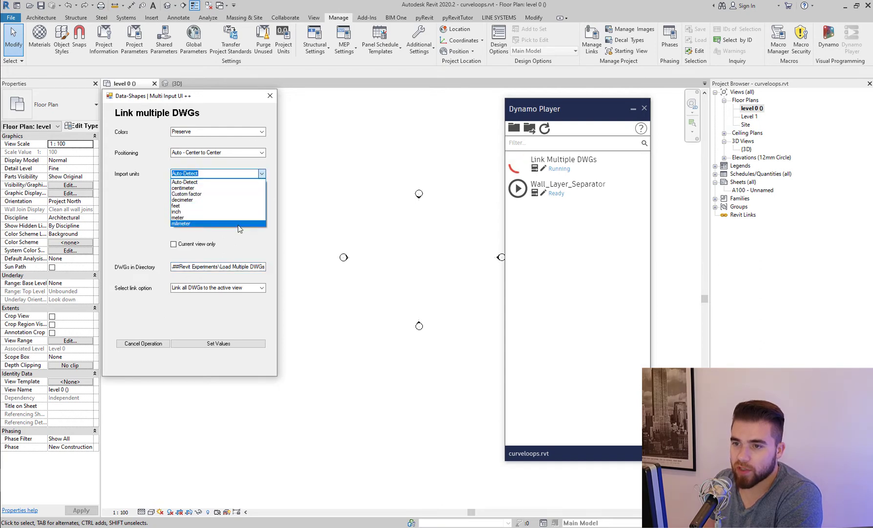
pyautogui.click(180, 223)
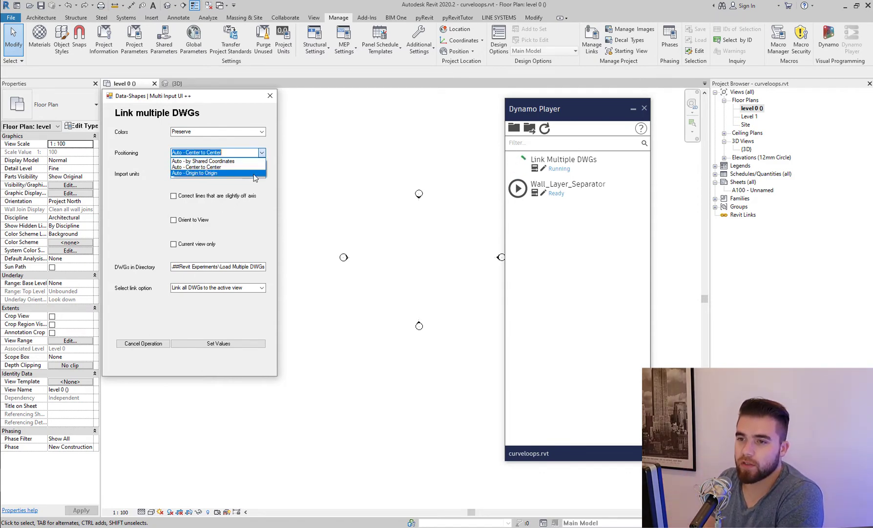
pyautogui.click(195, 173)
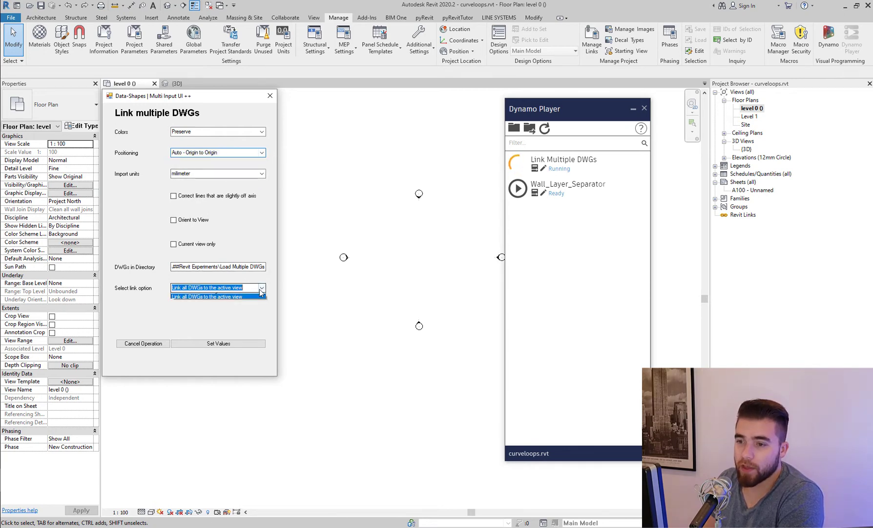
pyautogui.click(217, 296)
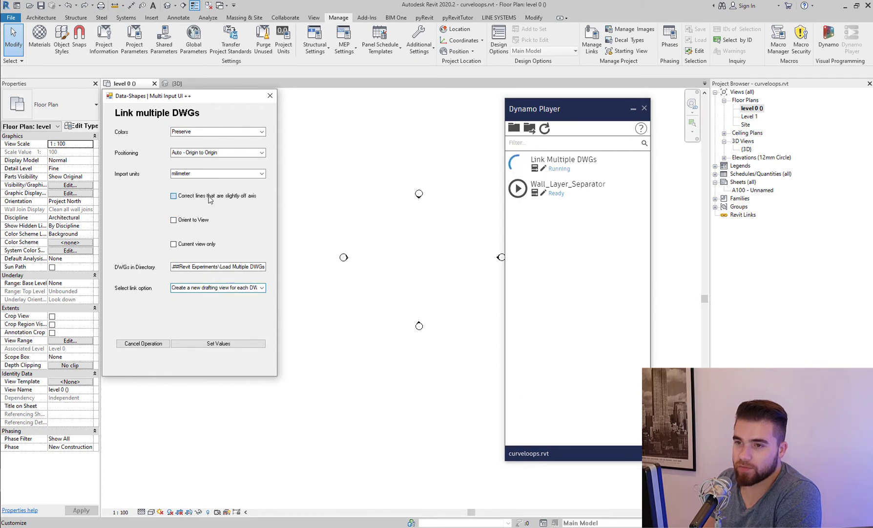
pyautogui.click(218, 343)
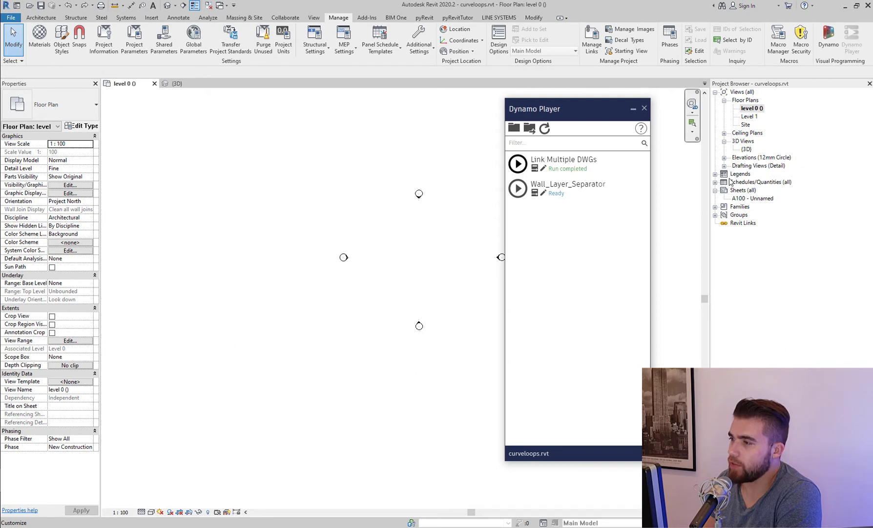
# Step: Expand the Drafting Views list in the Project Browser to reveal the created views
pyautogui.click(725, 166)
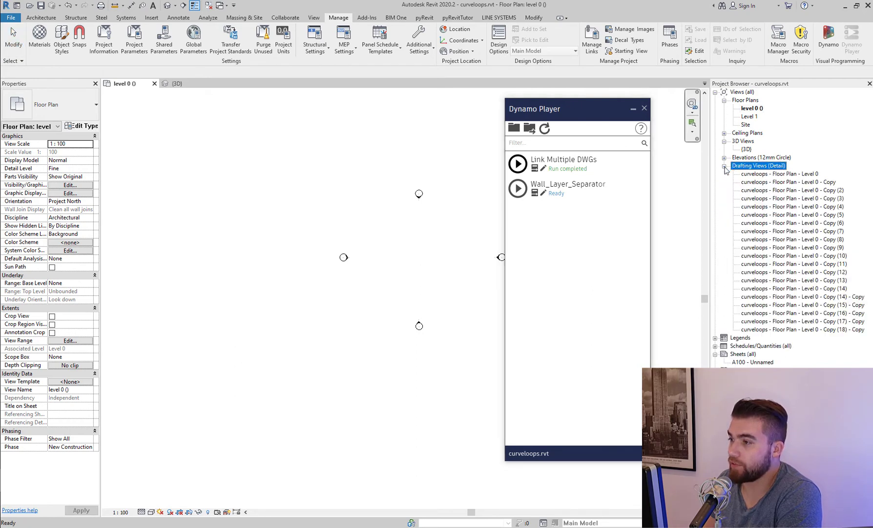
pyautogui.click(780, 173)
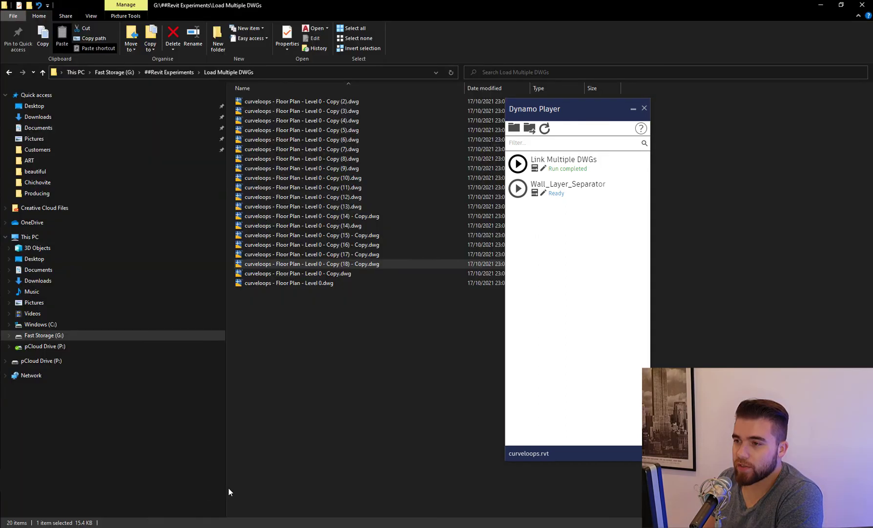
pyautogui.click(301, 130)
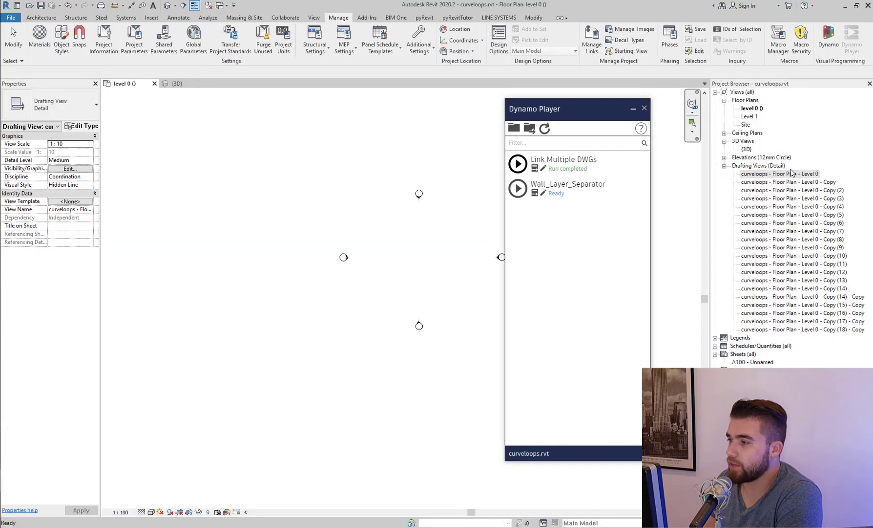
# Step: Open the Level 0 drafting view and the next drafting view from the Project Browser
pyautogui.doubleClick(788, 181)
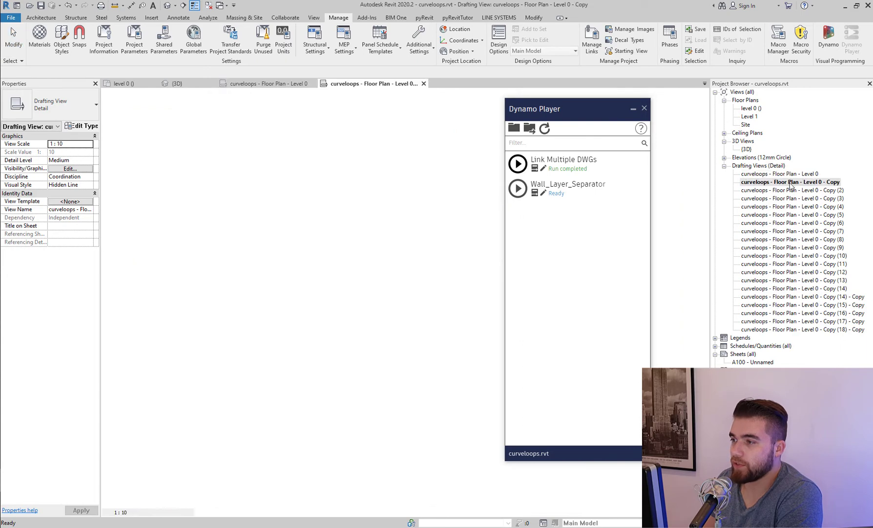
pyautogui.doubleClick(791, 206)
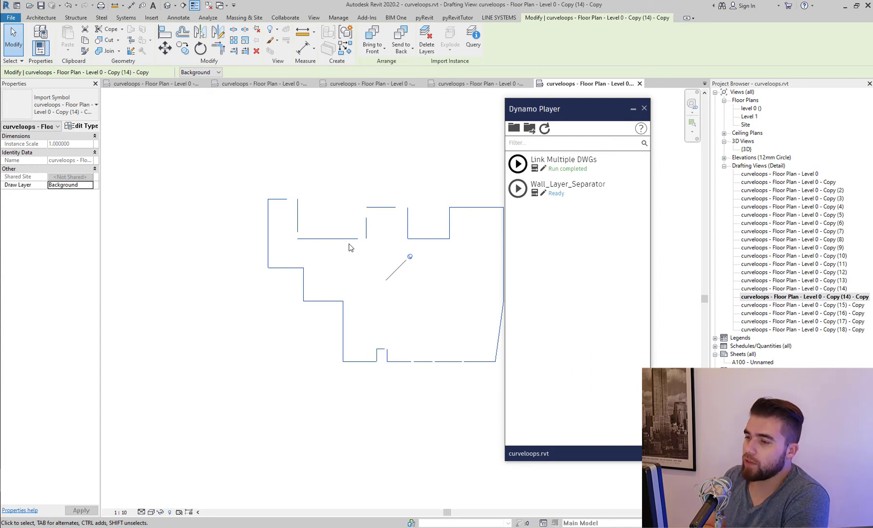
pyautogui.moveTo(289, 224)
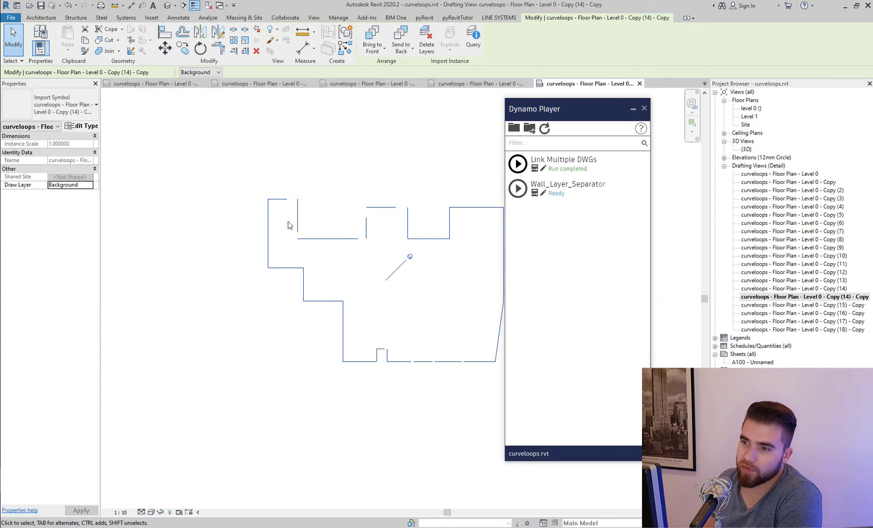
pyautogui.moveTo(380, 242)
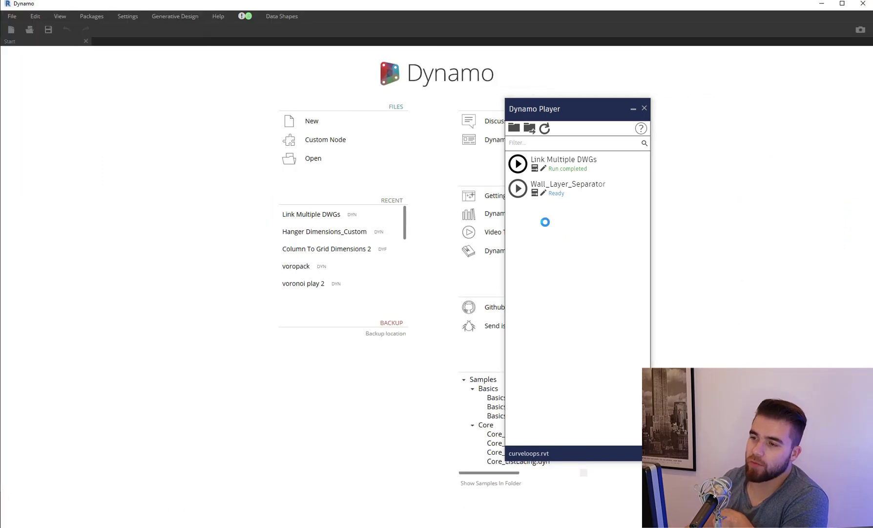
# Step: Open the Link Multiple DWGs graph in Dynamo and zoom around its node groups
pyautogui.click(311, 214)
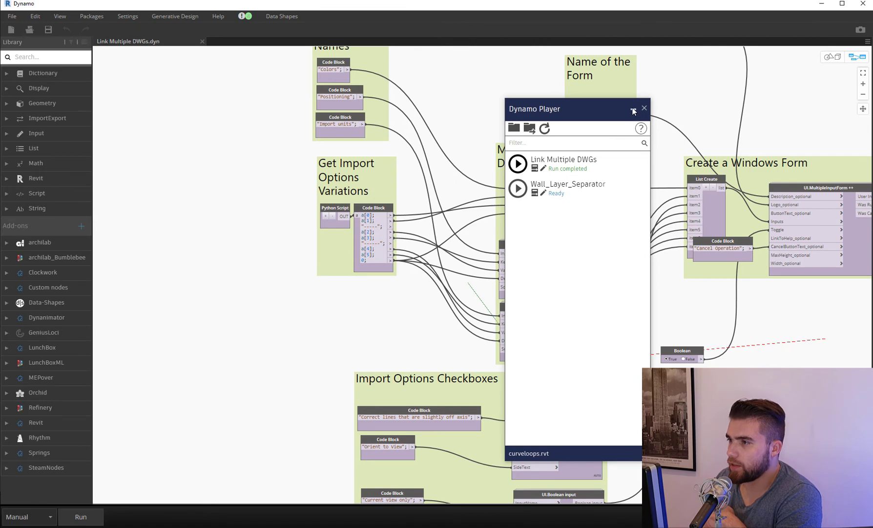
pyautogui.click(645, 107)
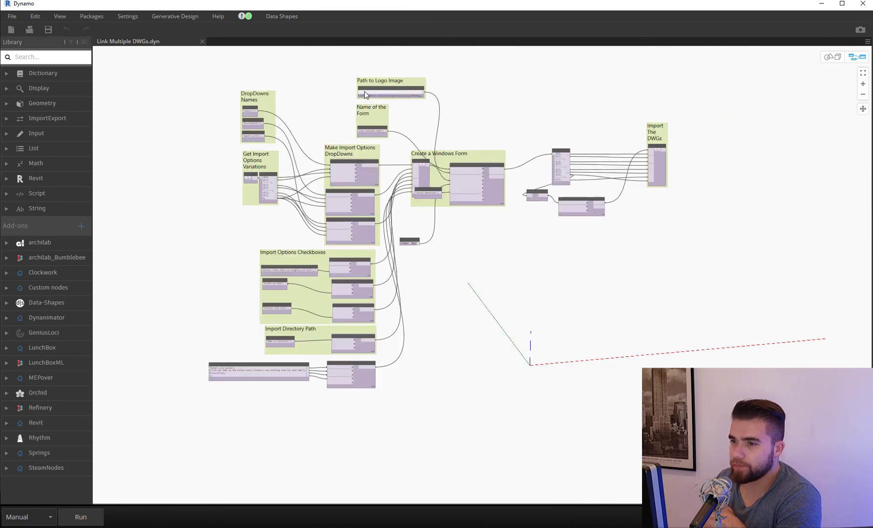
pyautogui.moveTo(321, 80)
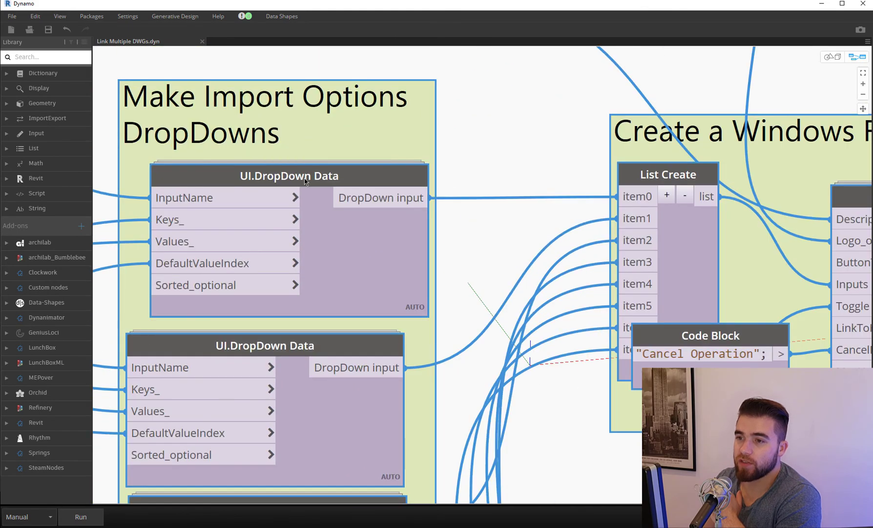
pyautogui.scroll(-3)
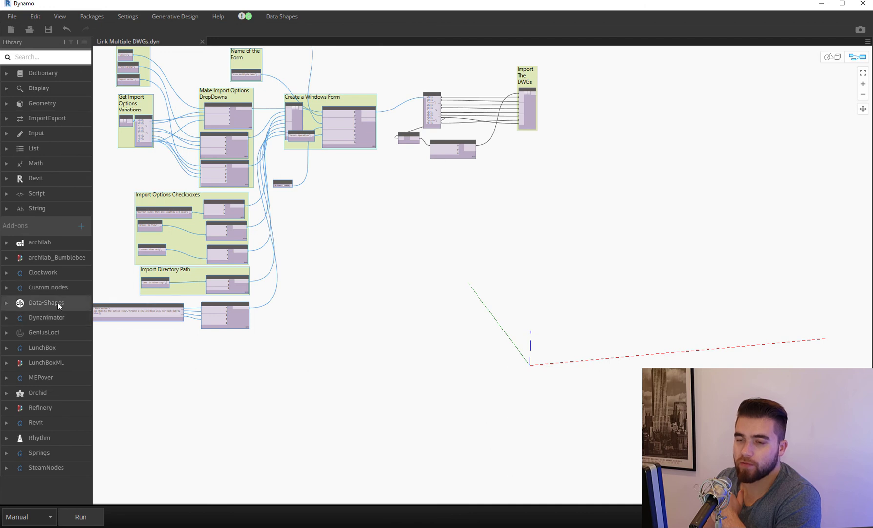
pyautogui.moveTo(64, 311)
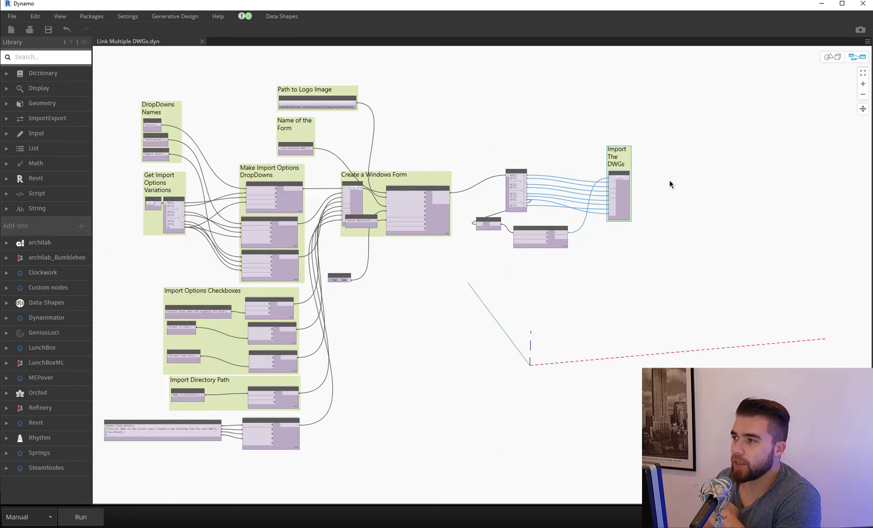
pyautogui.moveTo(642, 165)
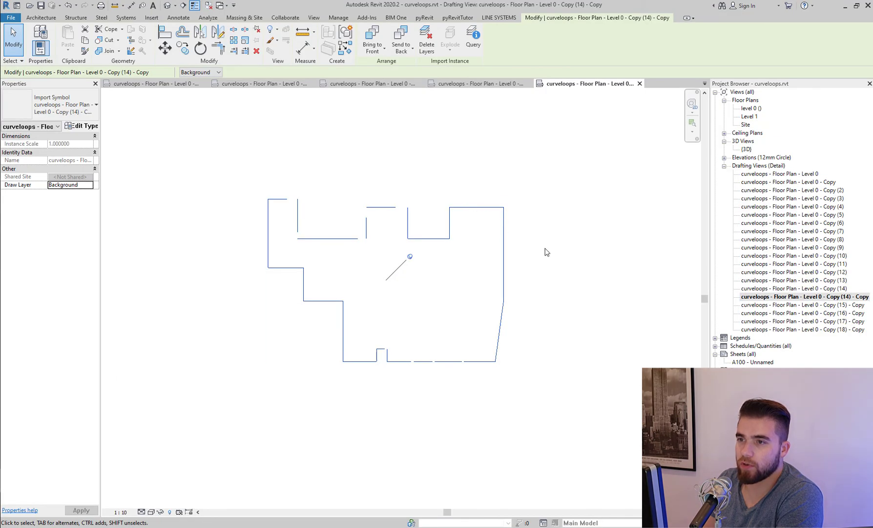
pyautogui.moveTo(483, 500)
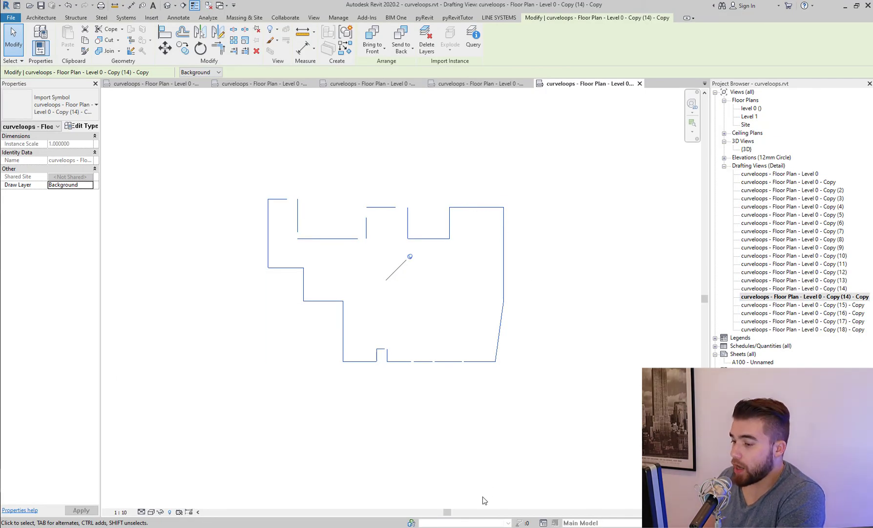